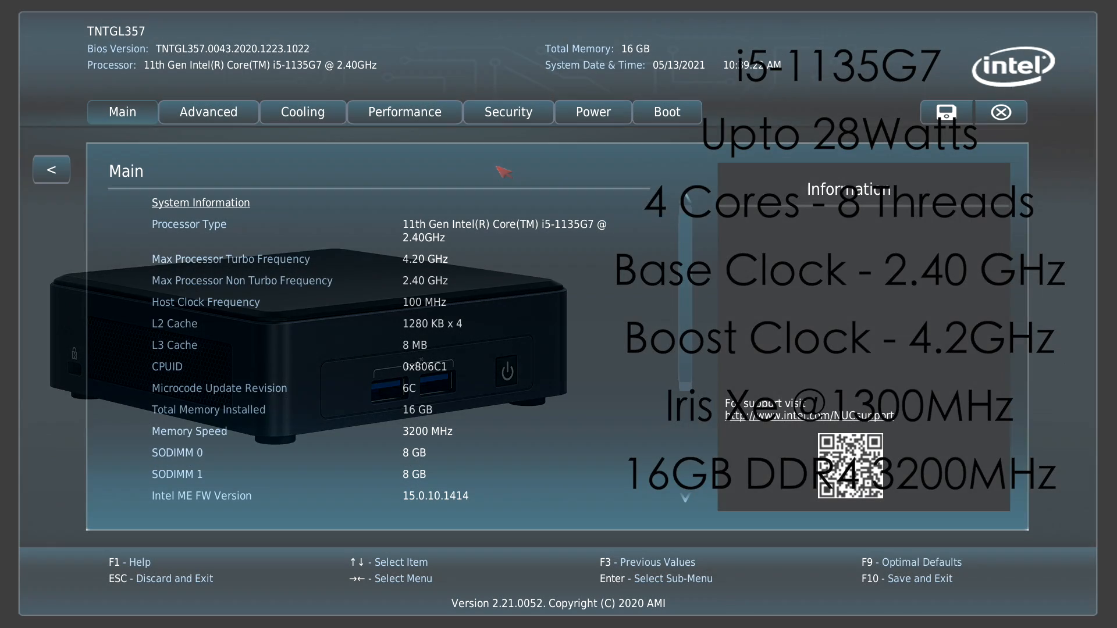
- Set Fan Control Mode to Cool in the Cooling settings, then move to Power
click(301, 112)
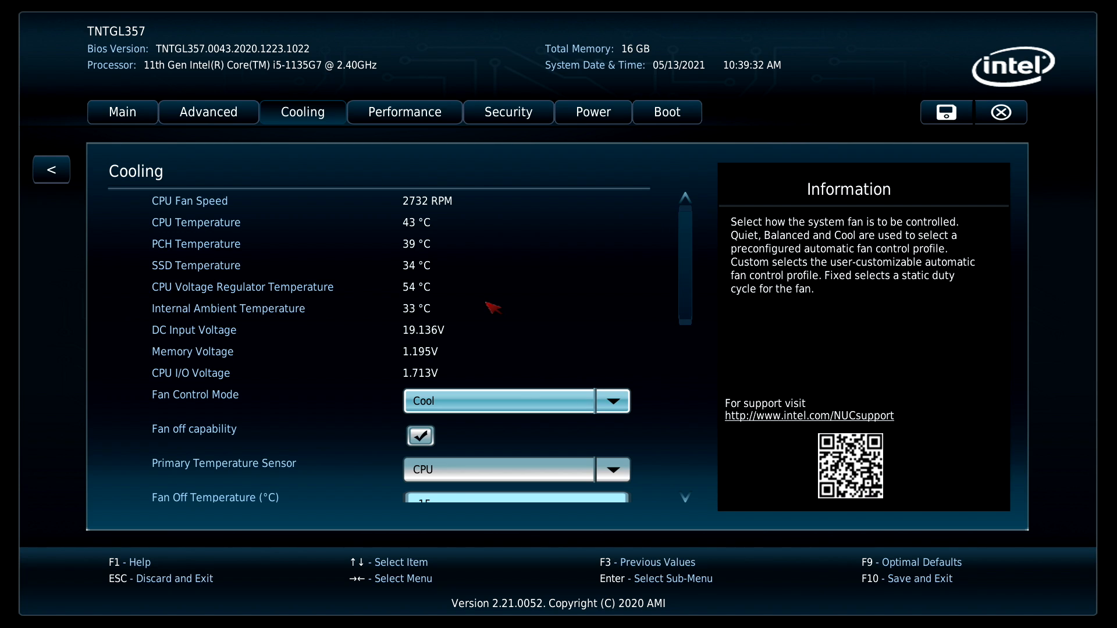
mouse_move(496, 145)
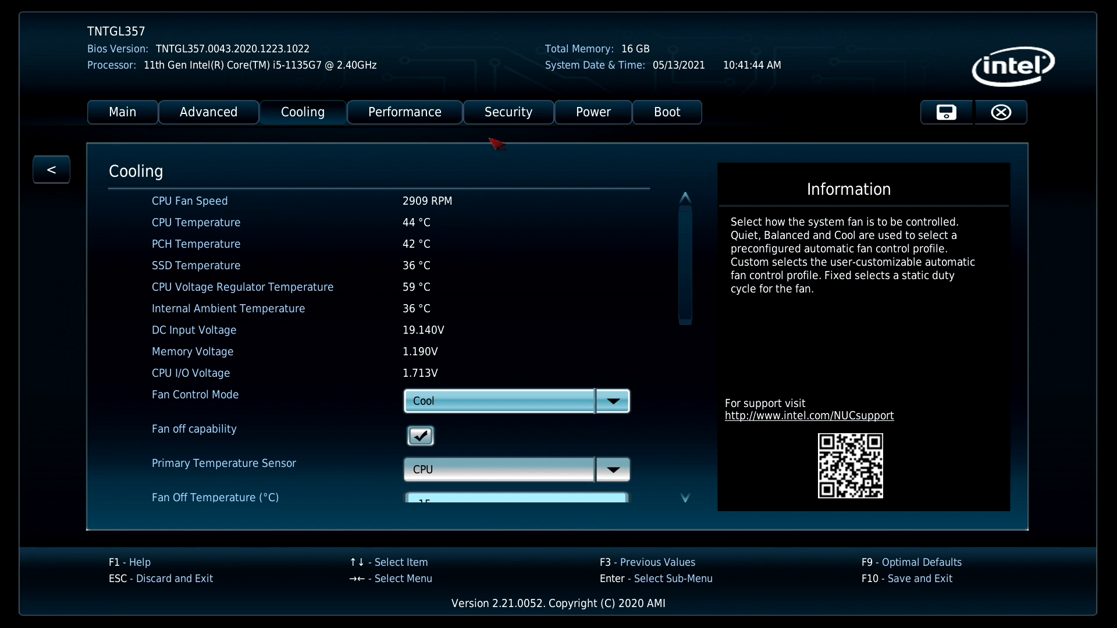
click(593, 112)
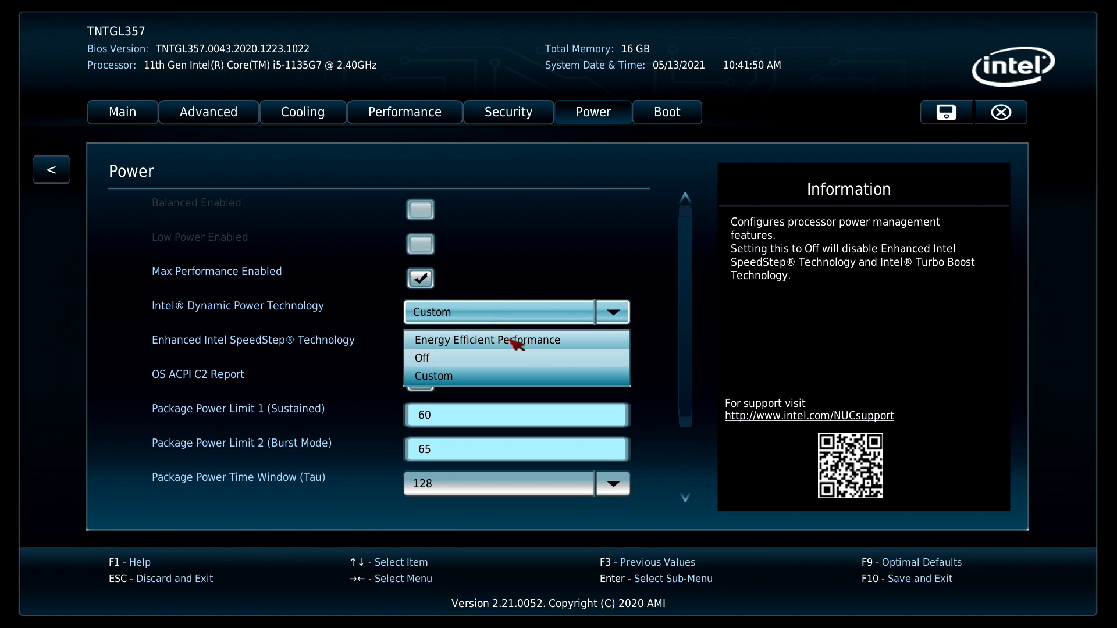
- Set Dynamic Power Technology to Custom with PL1 60 W sustained and PL2 65 W burst
click(433, 376)
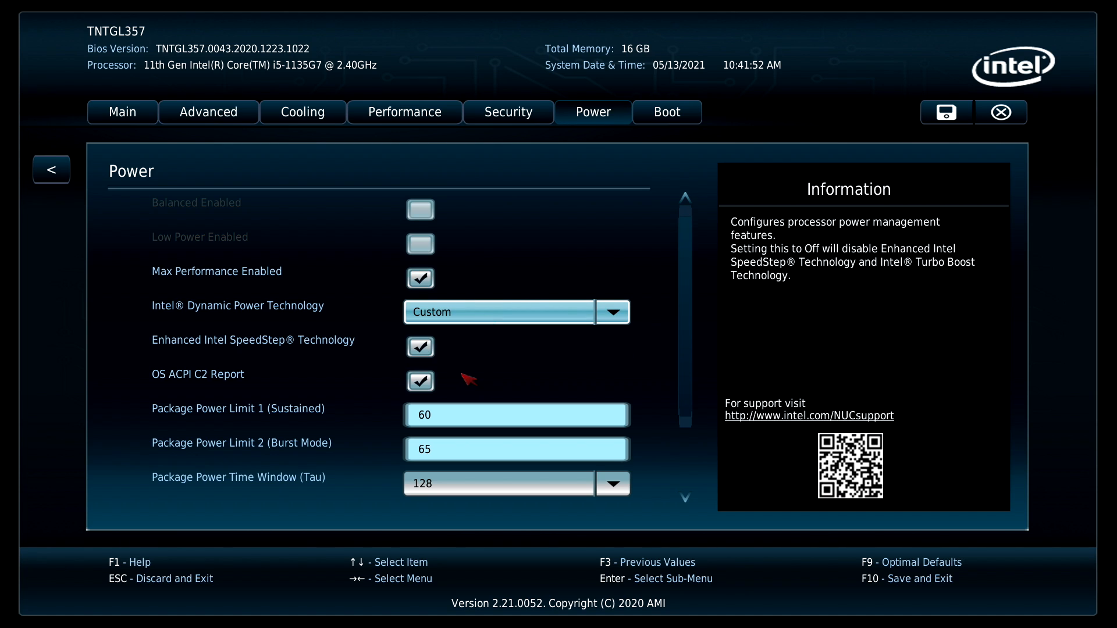
mouse_move(335, 286)
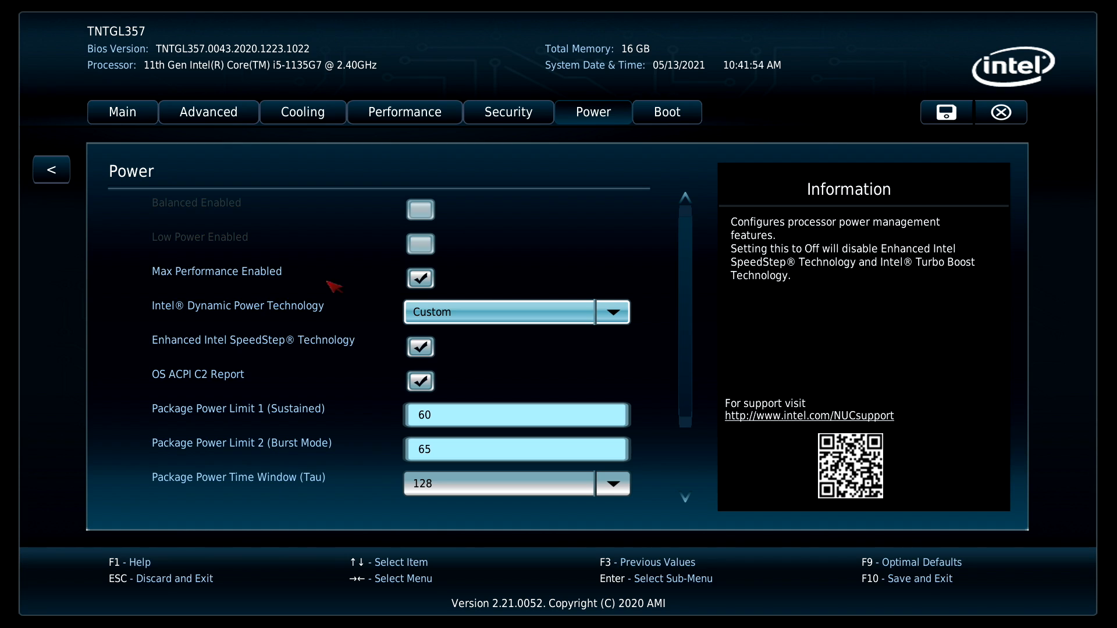
scroll(down, 3)
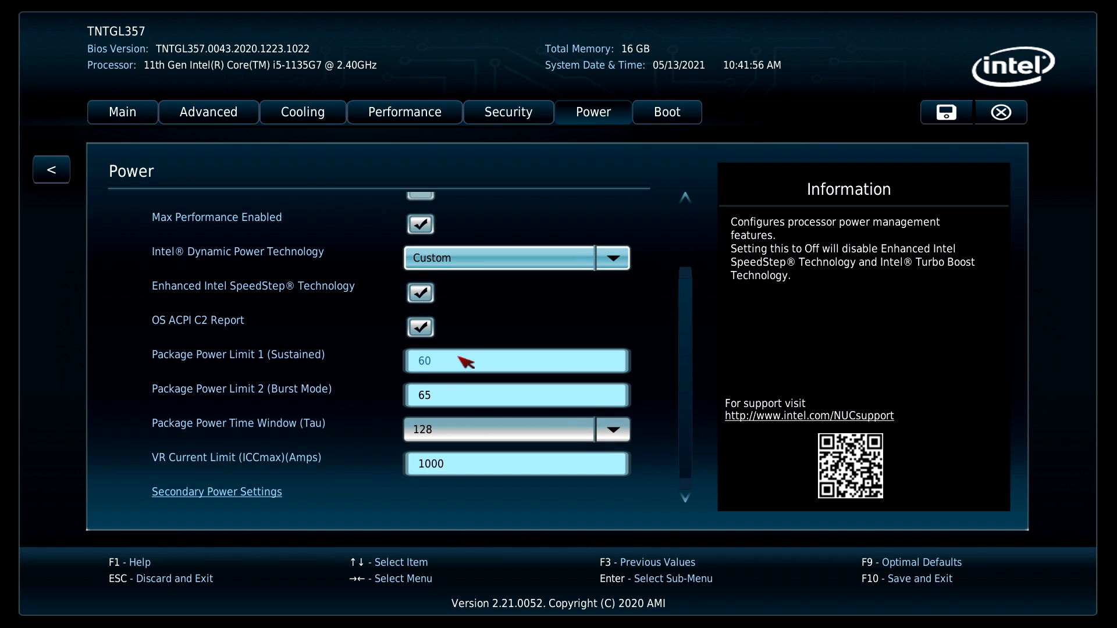
mouse_move(344, 398)
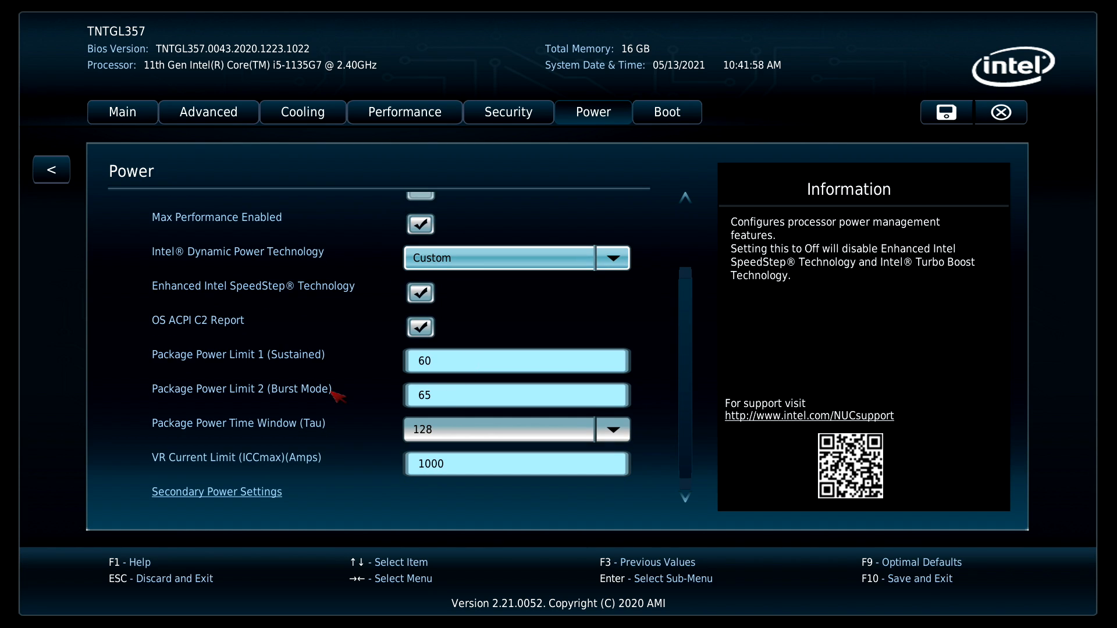
mouse_move(462, 363)
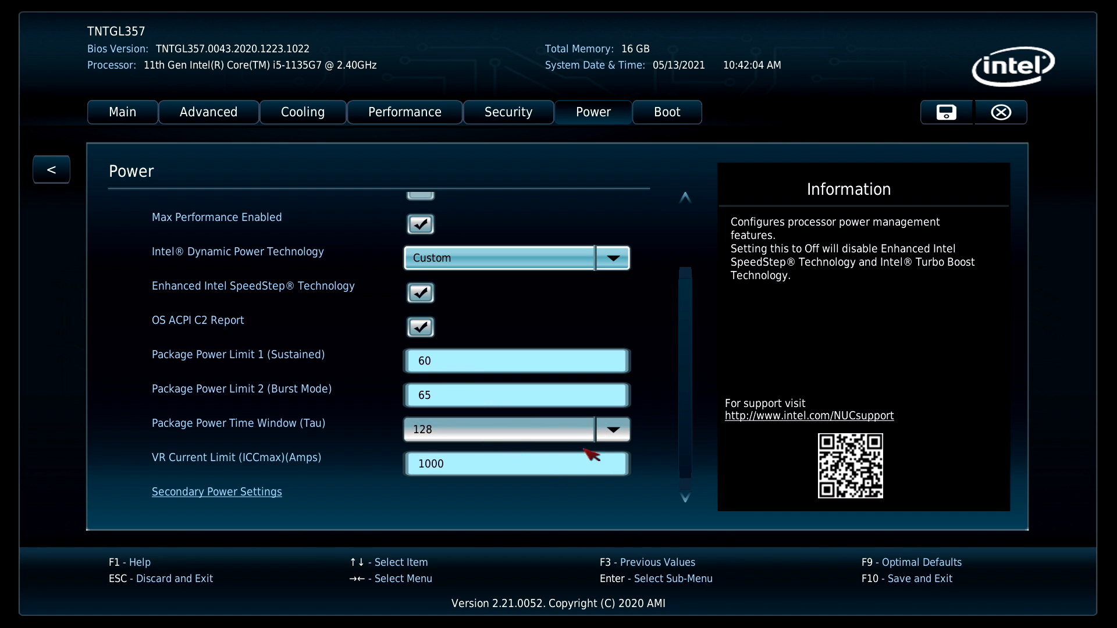
click(612, 430)
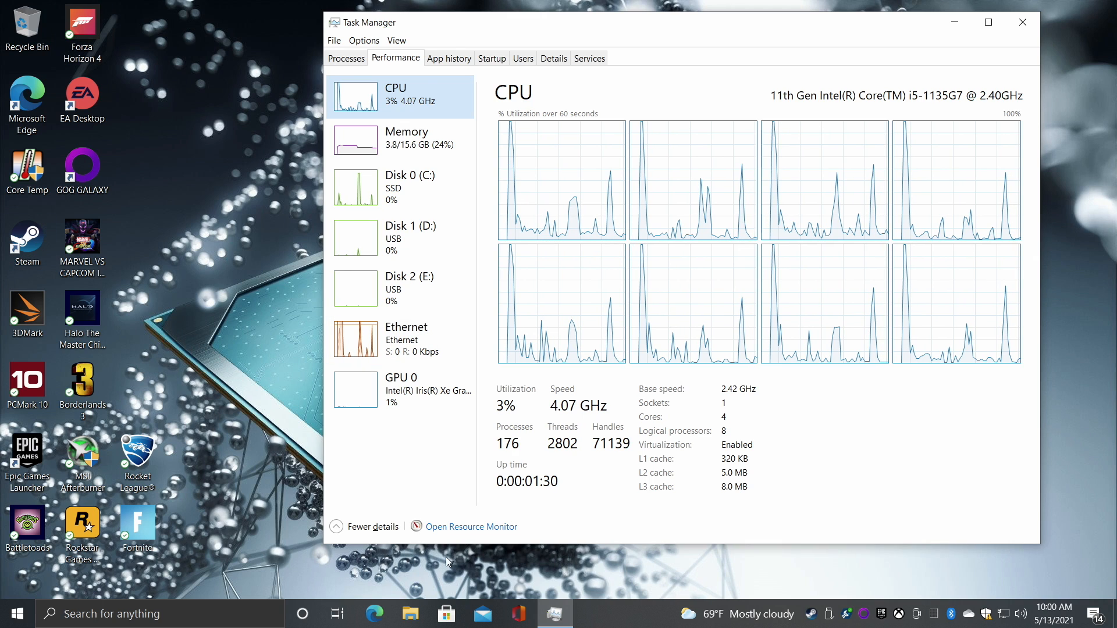
mouse_move(829, 111)
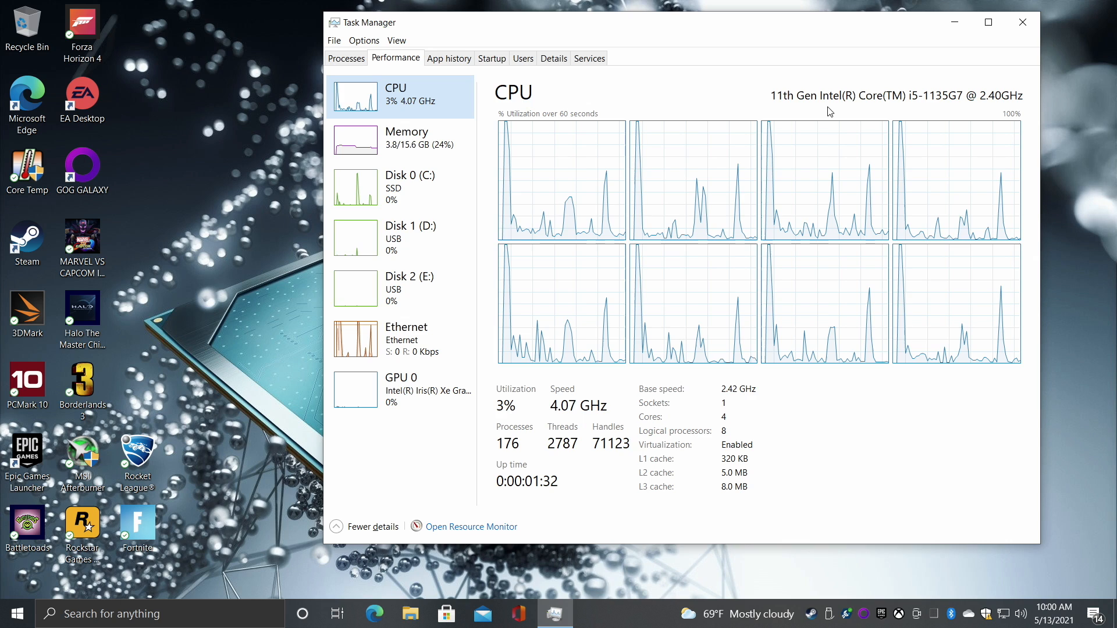
mouse_move(951, 107)
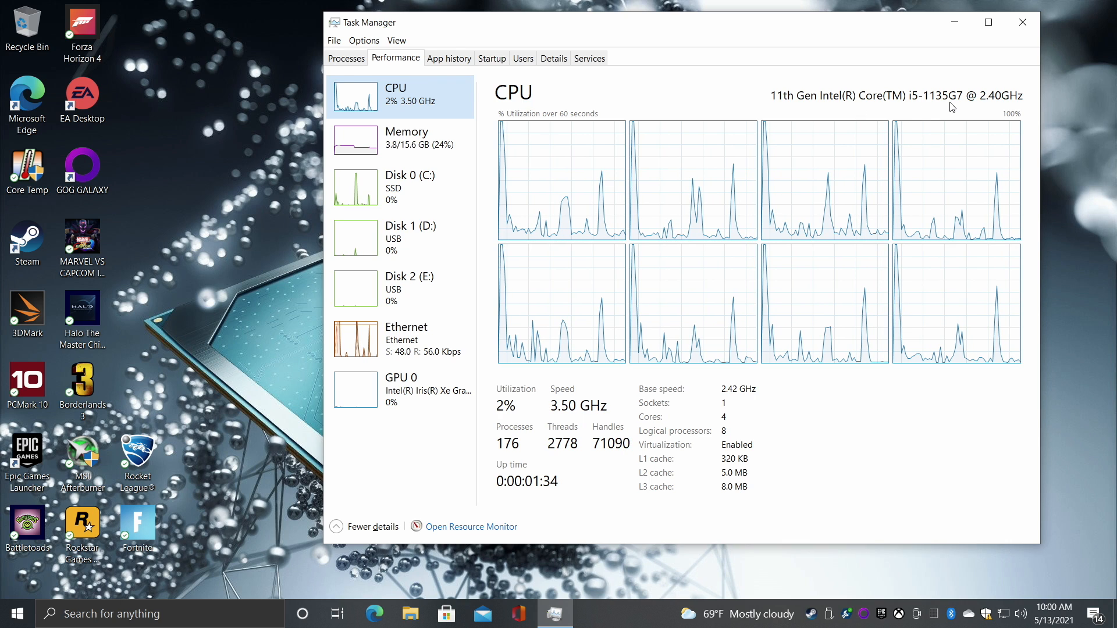
- Review Memory and GPU 0 (Iris Xe) performance pages, then close Task Manager
click(408, 140)
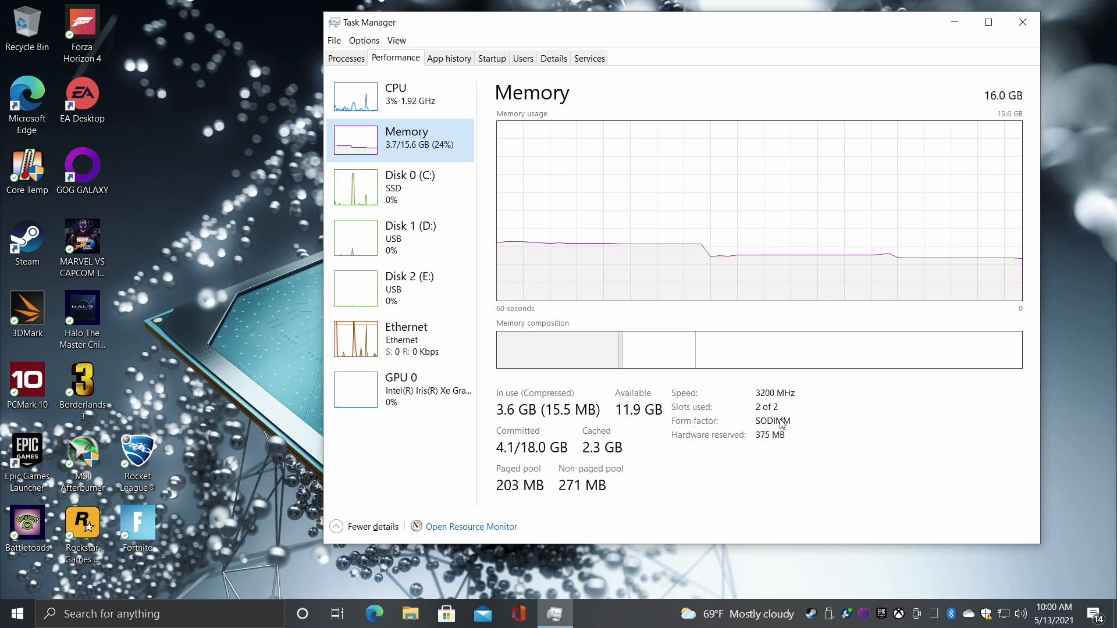
click(418, 389)
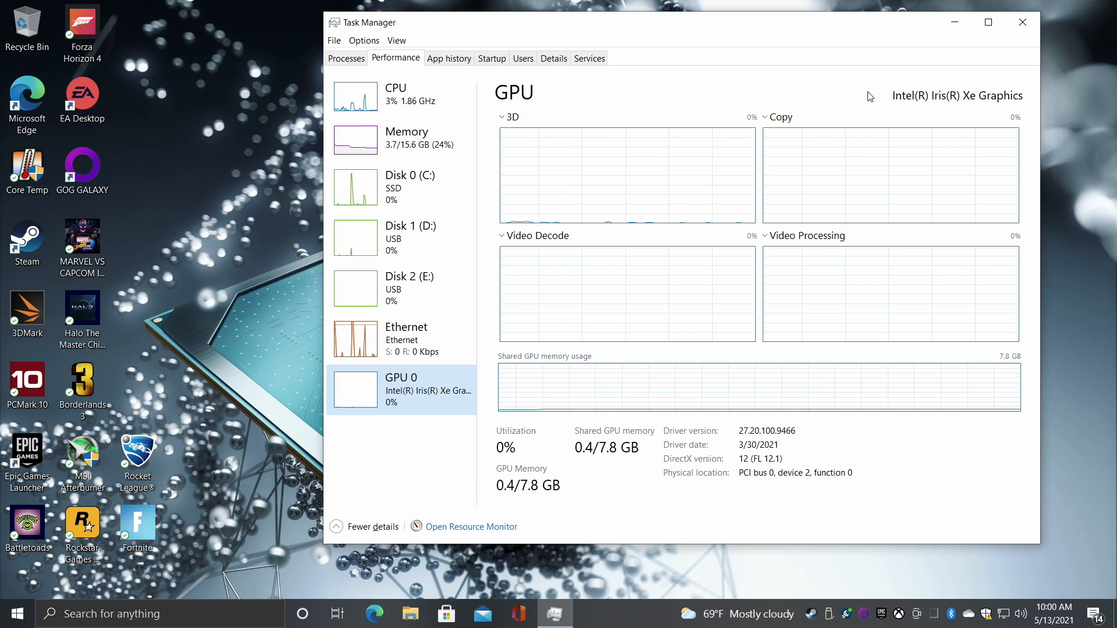
mouse_move(1024, 22)
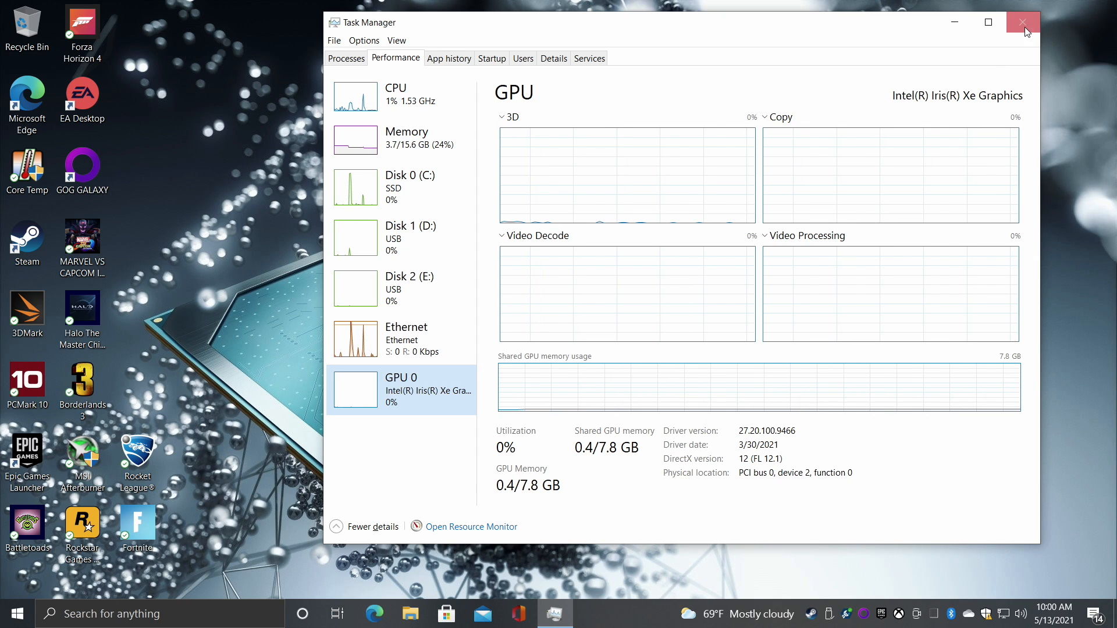
click(1022, 22)
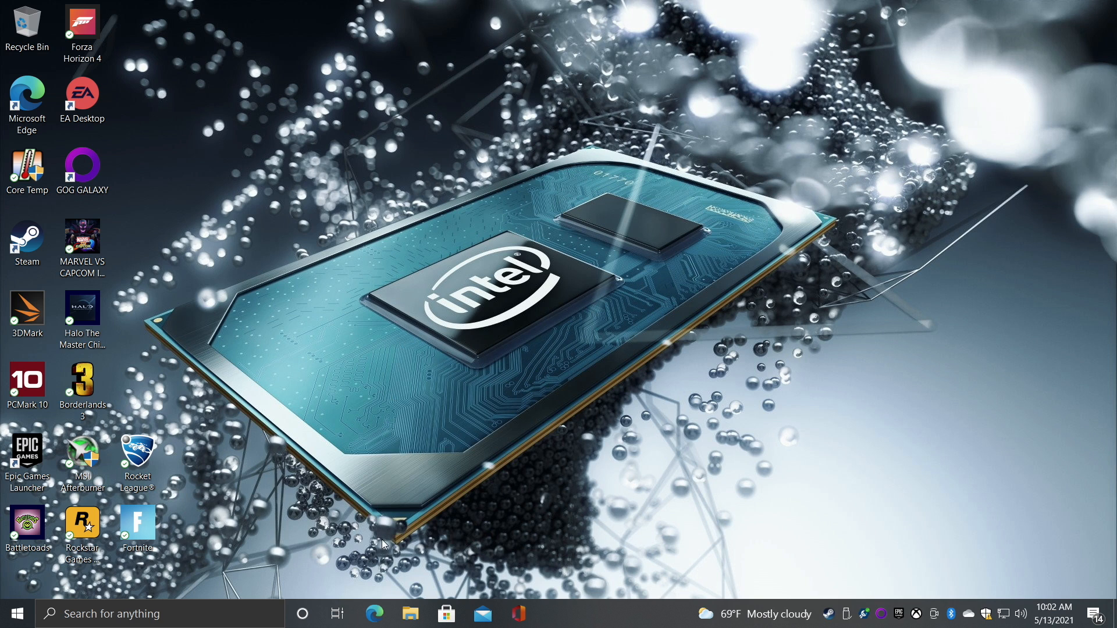
click(374, 613)
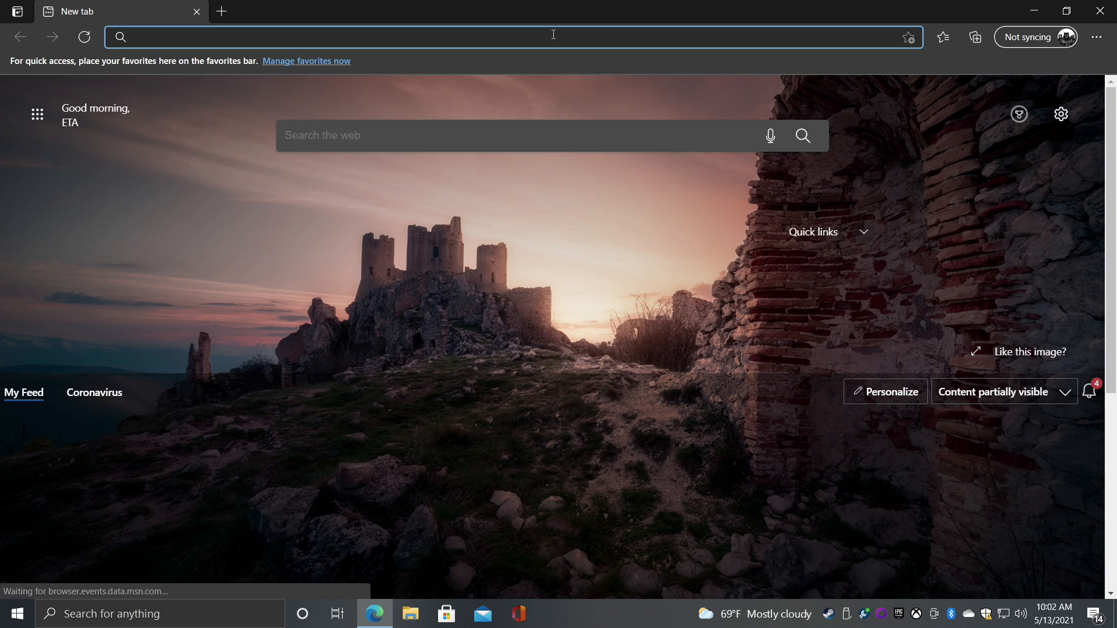
text(https://www.youtube.com/watch?v=hTuNZC4nl2E)
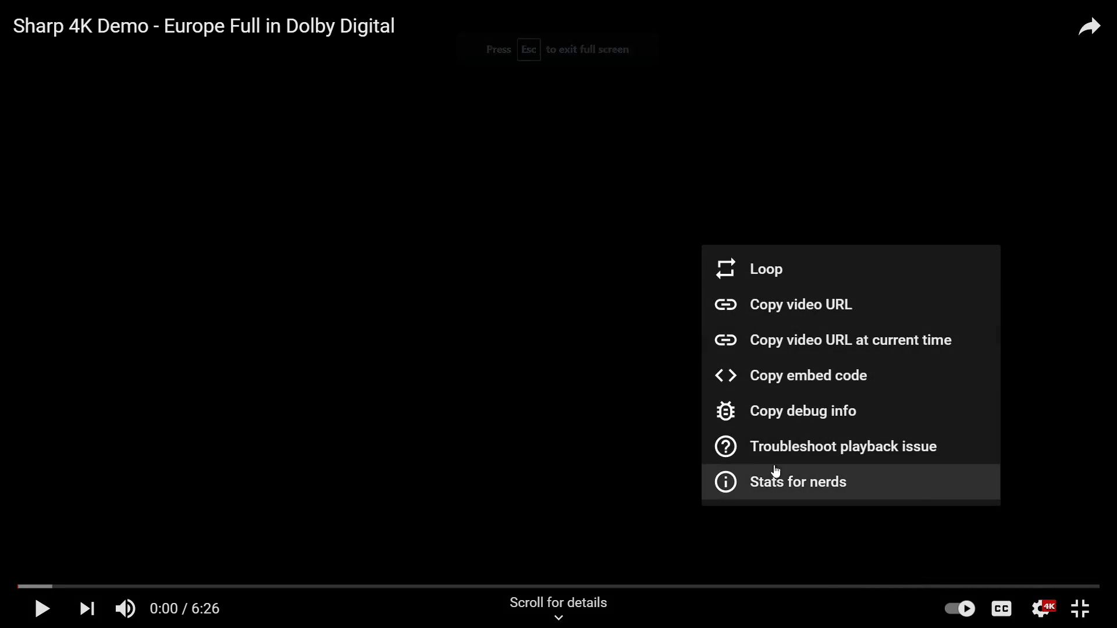
click(797, 482)
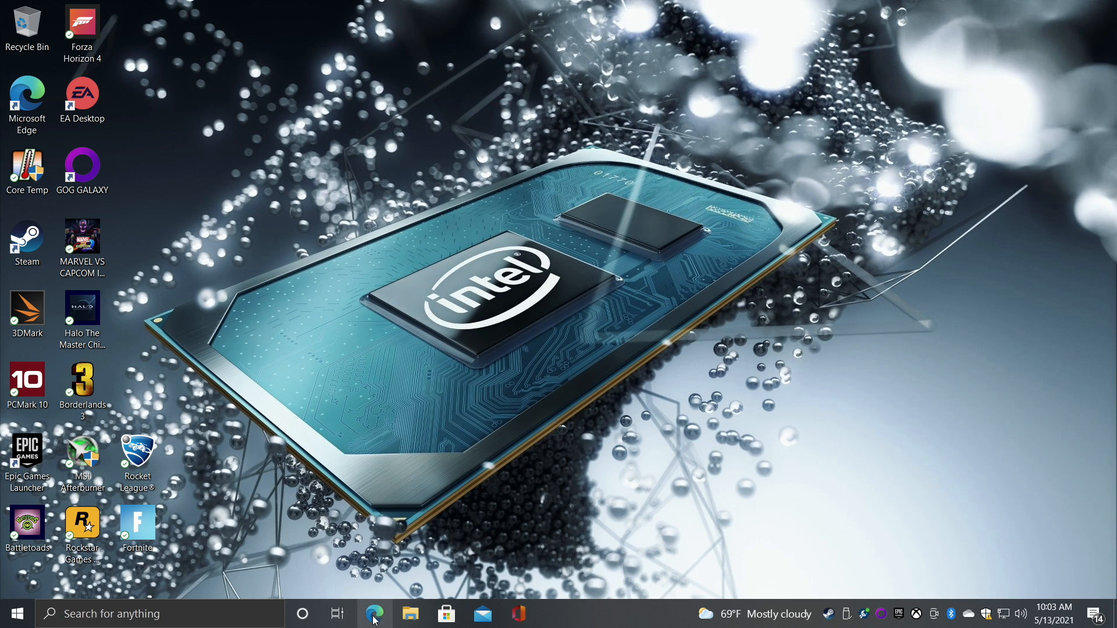
text(https://webglsamples.org/aquarium/aquarium.html)
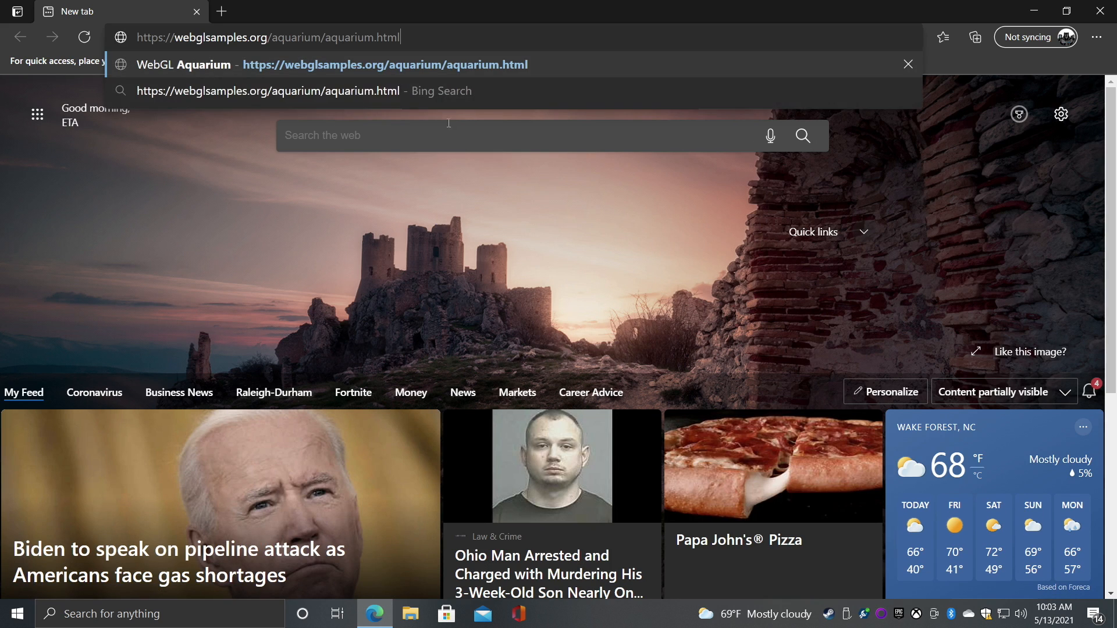
key(Enter)
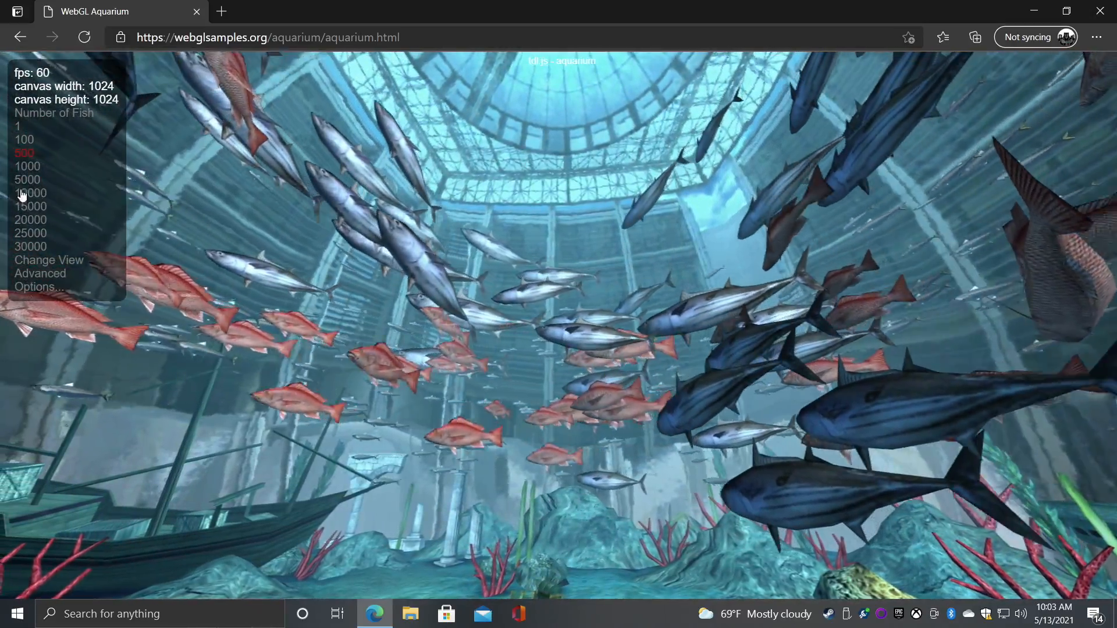
- Raise the Number of Fish setting twice to a larger count
click(26, 153)
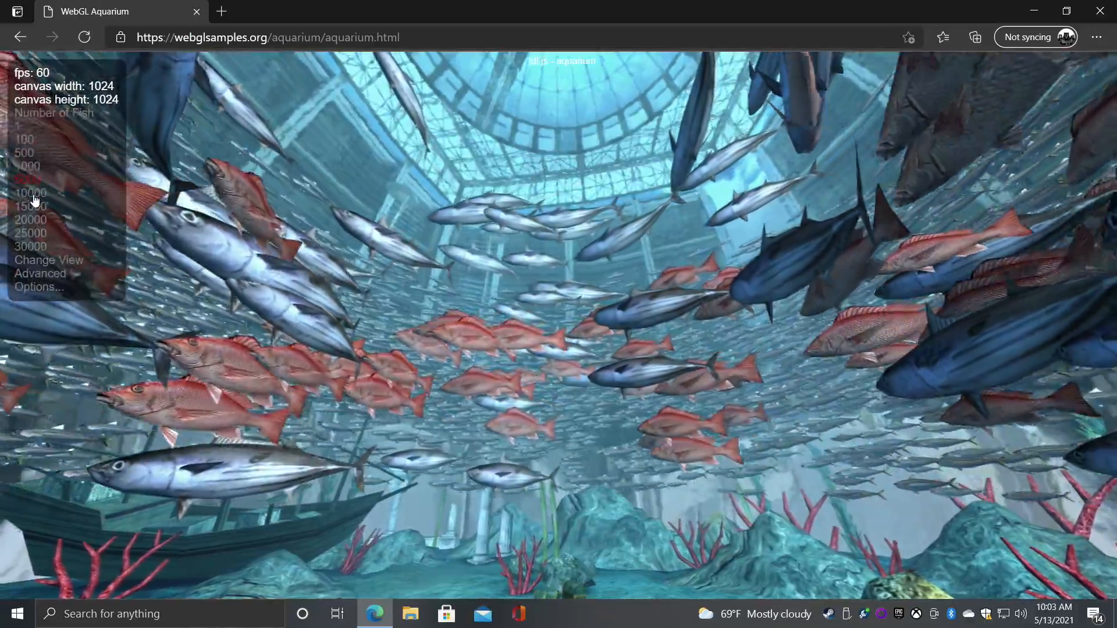
click(30, 194)
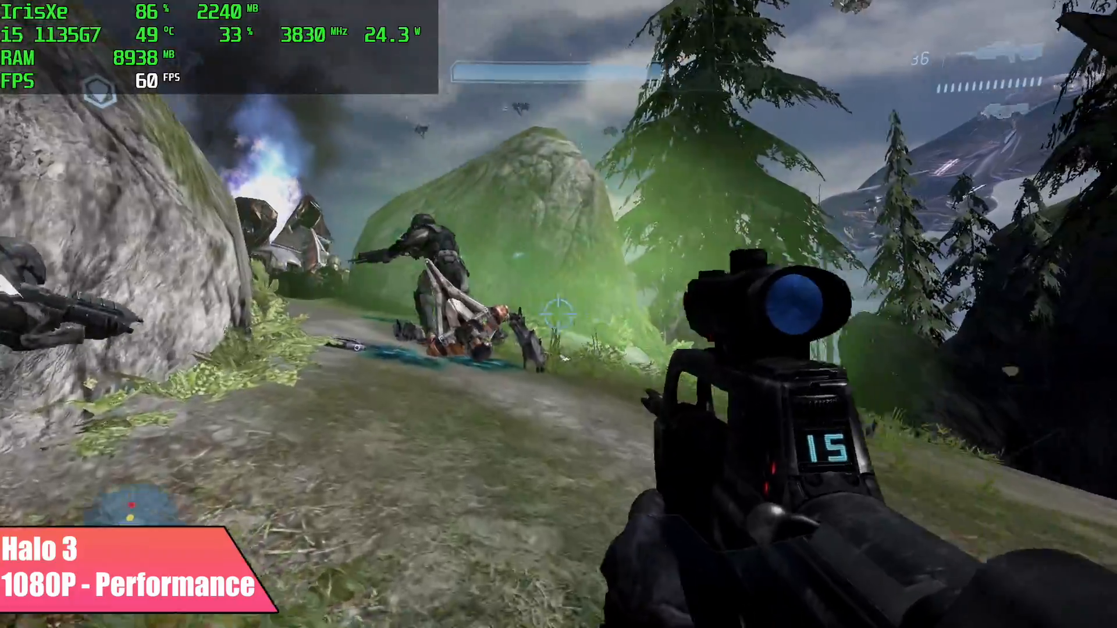
- Fire the battle rifle repeatedly at the enemy on the hillside path
click(554, 316)
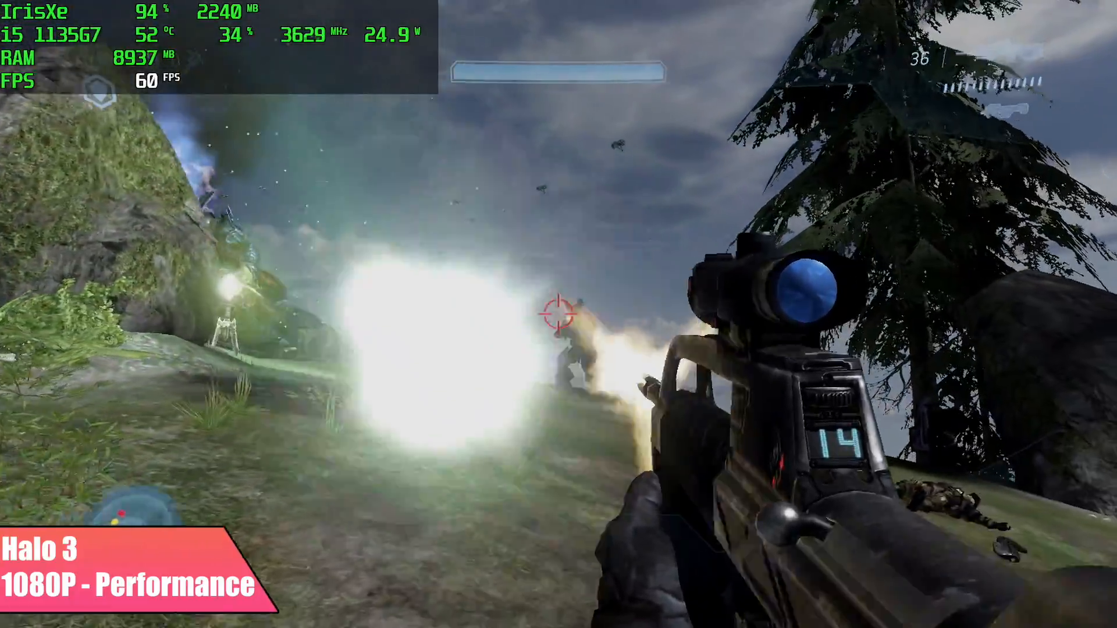
click(555, 325)
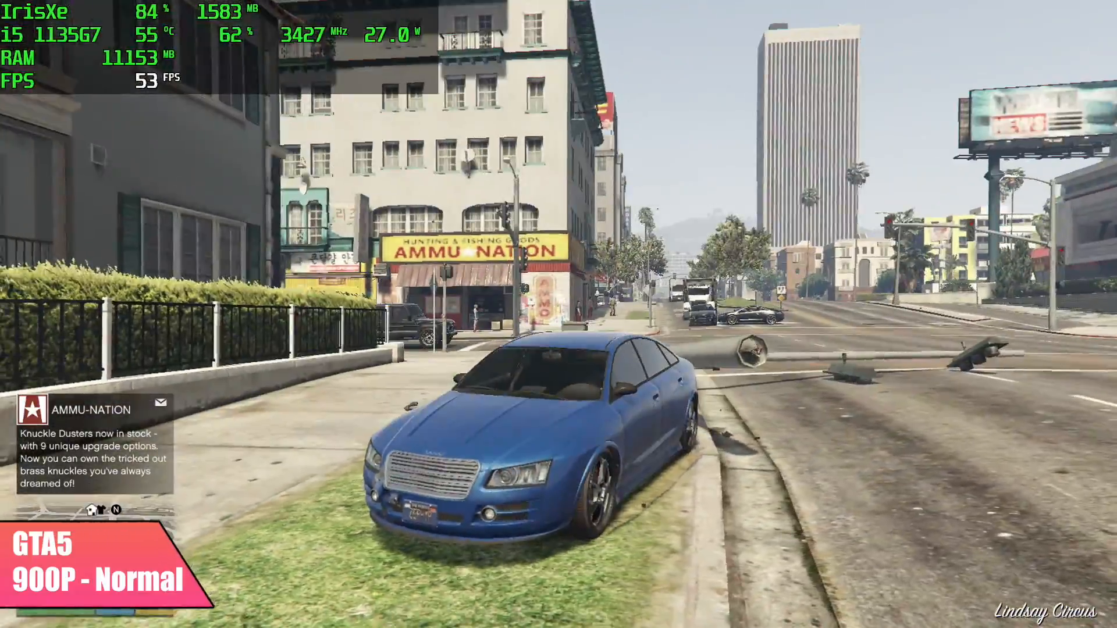
- Hold Tab to show the weapon wheel on the Homing Launcher
key(tab)
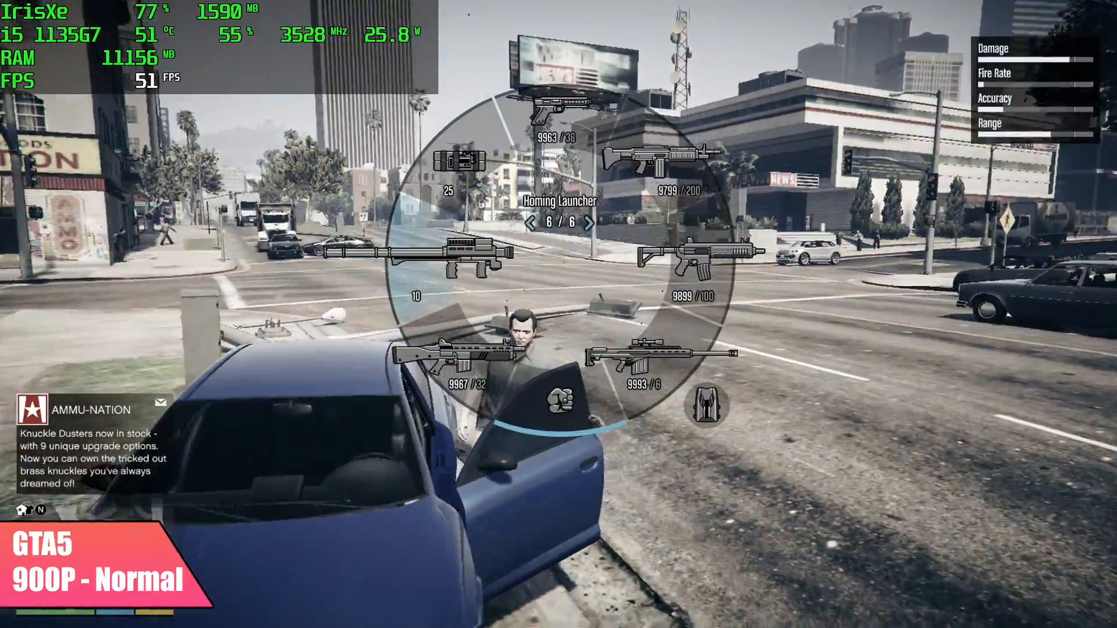